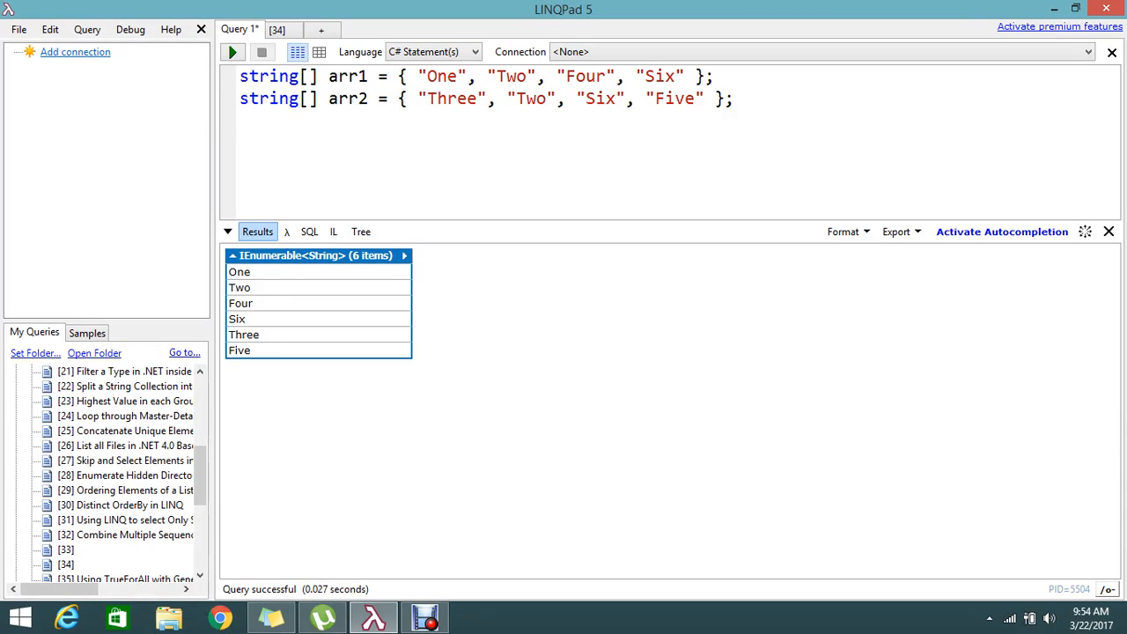
Step: Rerun the query with only the arr1 and arr2 declarations so the results pane is empty
click(243, 122)
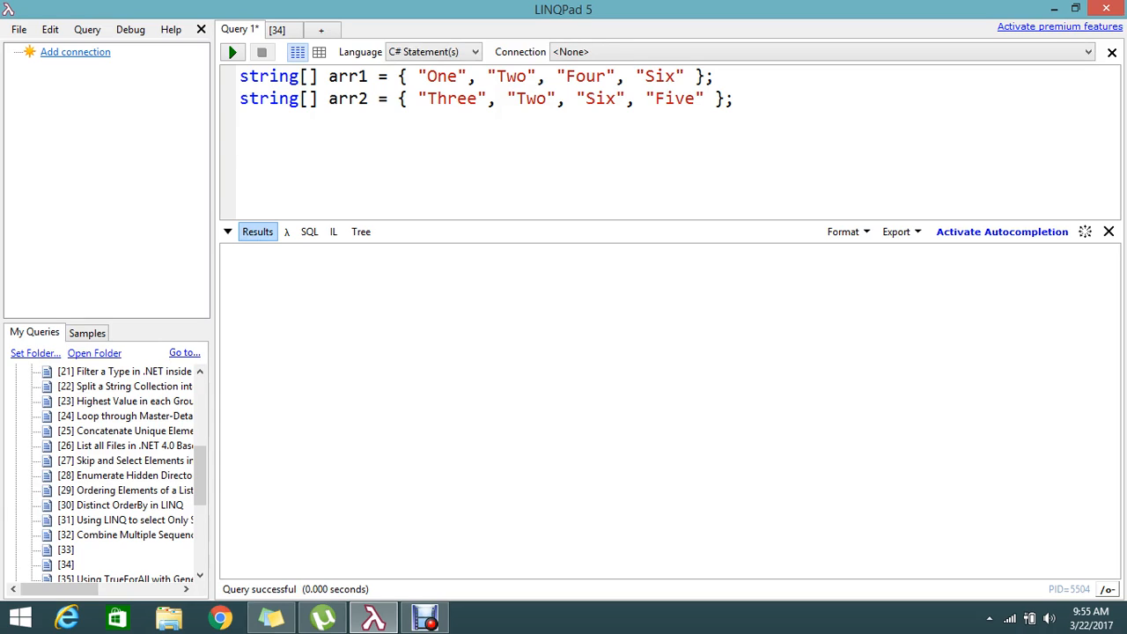
click(239, 145)
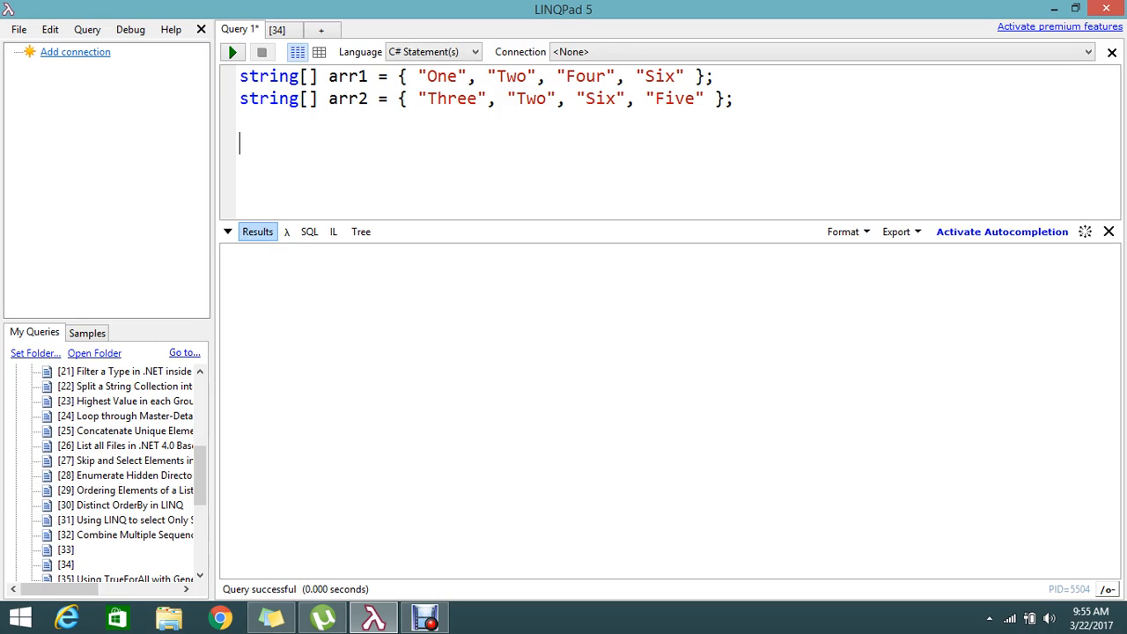
text(a)
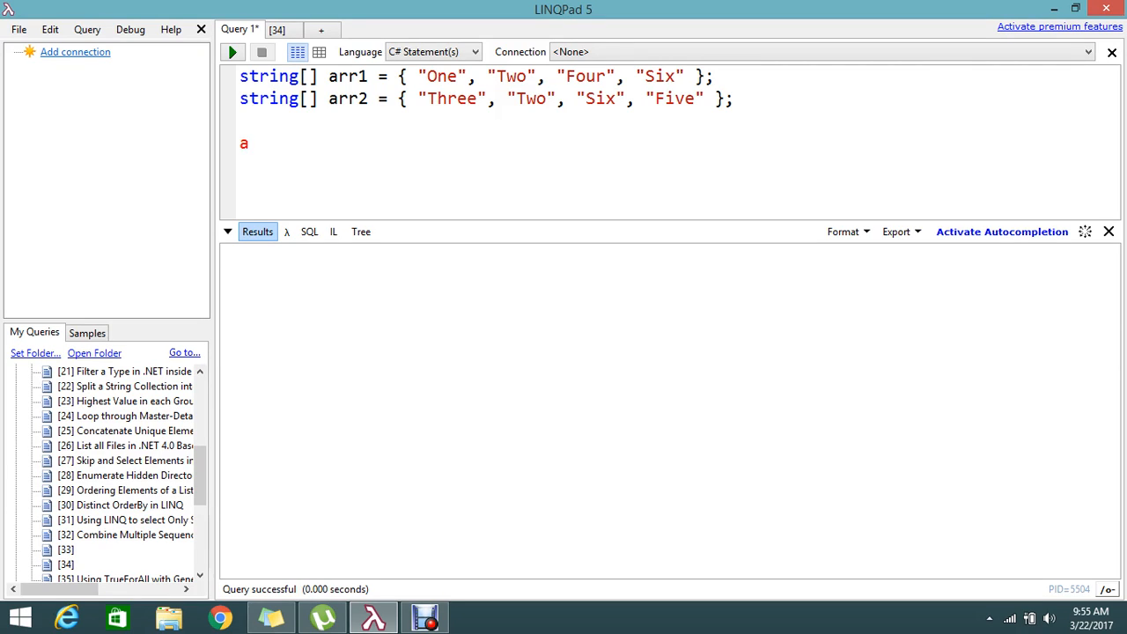
key(Backspace)
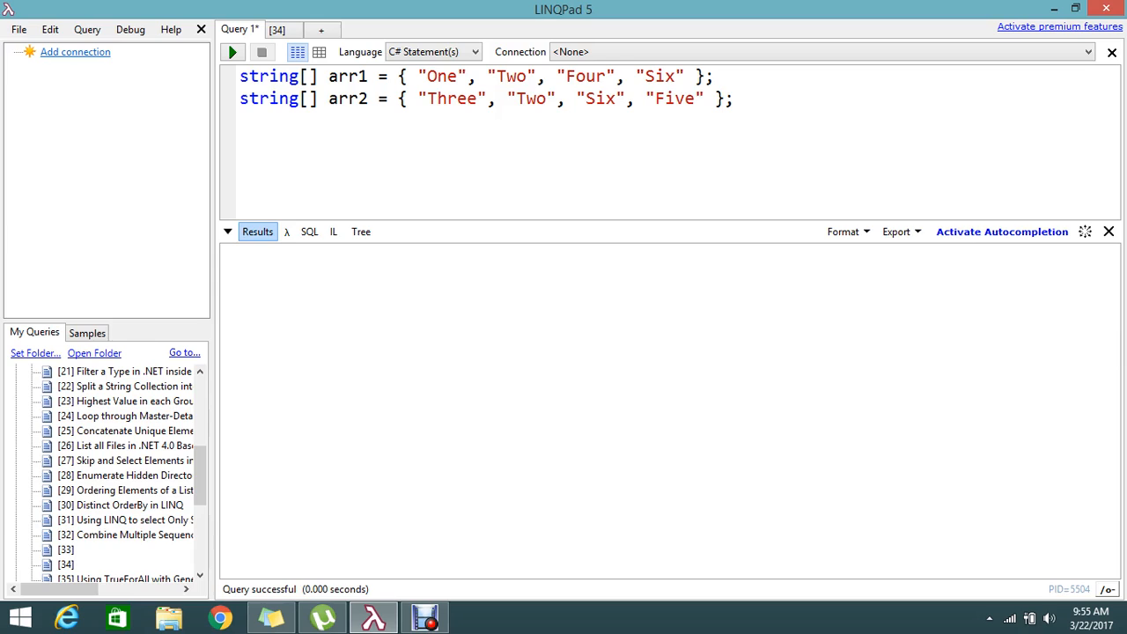
Step: Add the statement arr1.Union(arr2) on a new line below the array declarations
text(arr1)
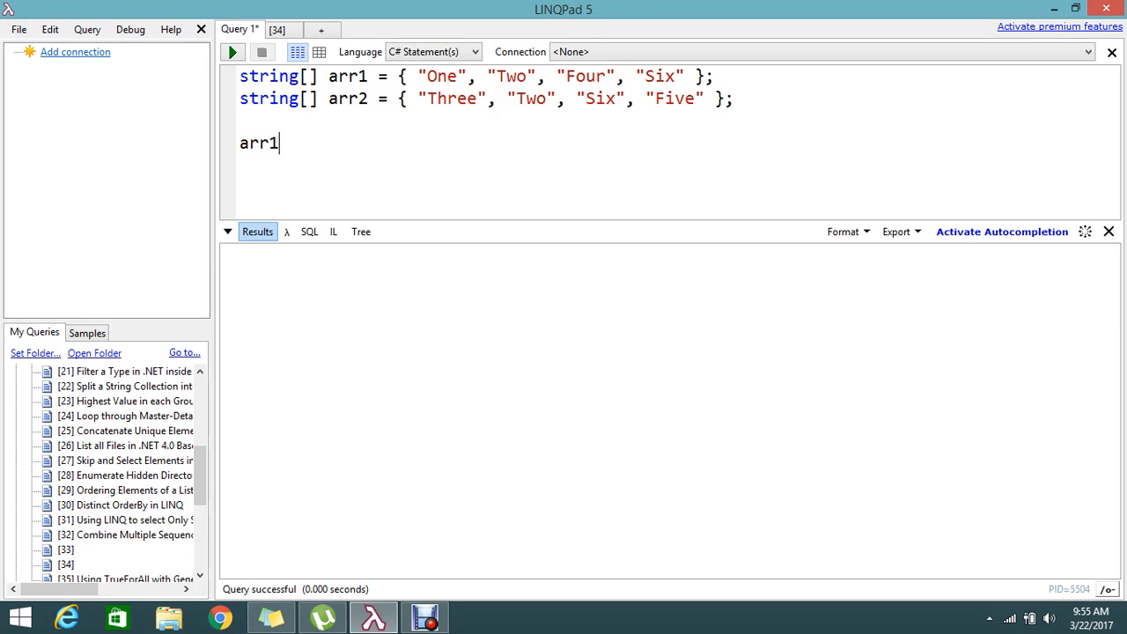
text(.)
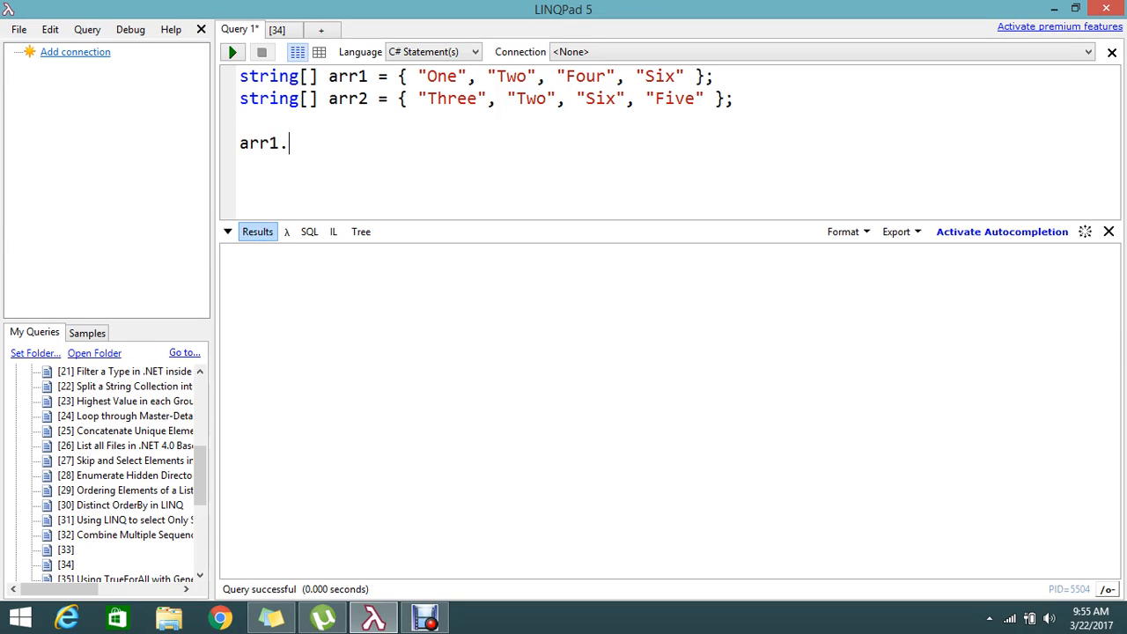
text(Union)
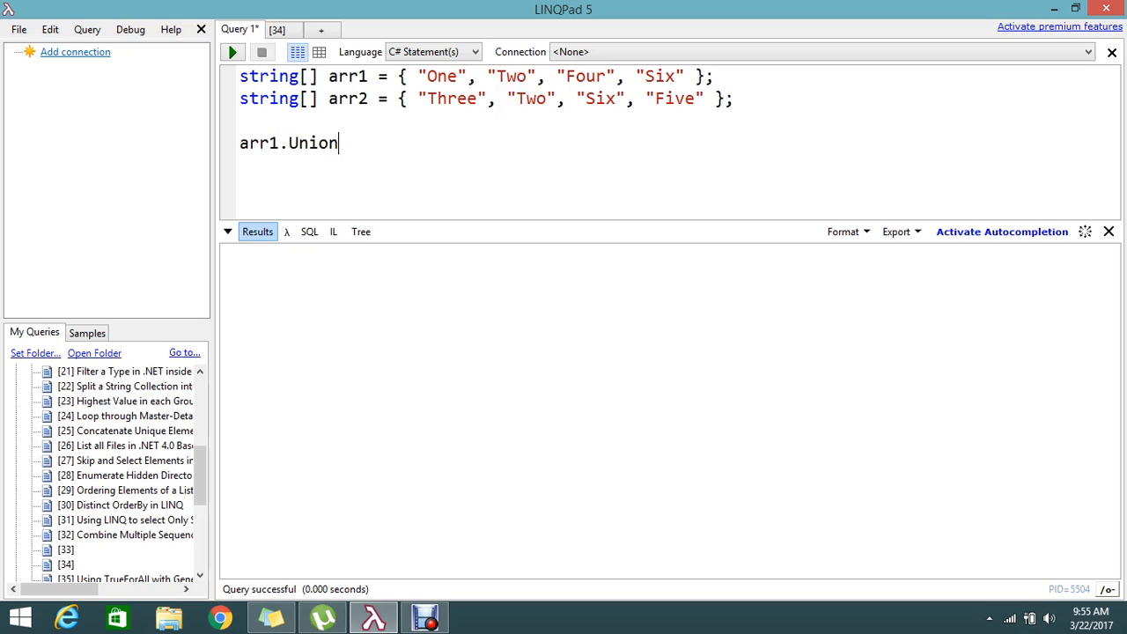
text(())
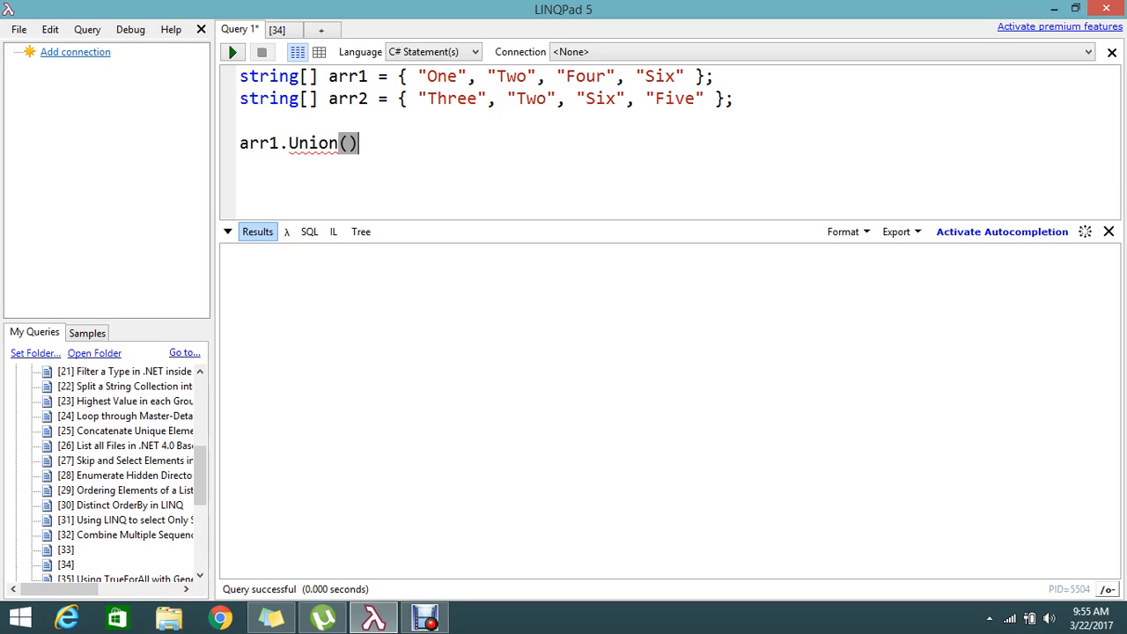
text(a)
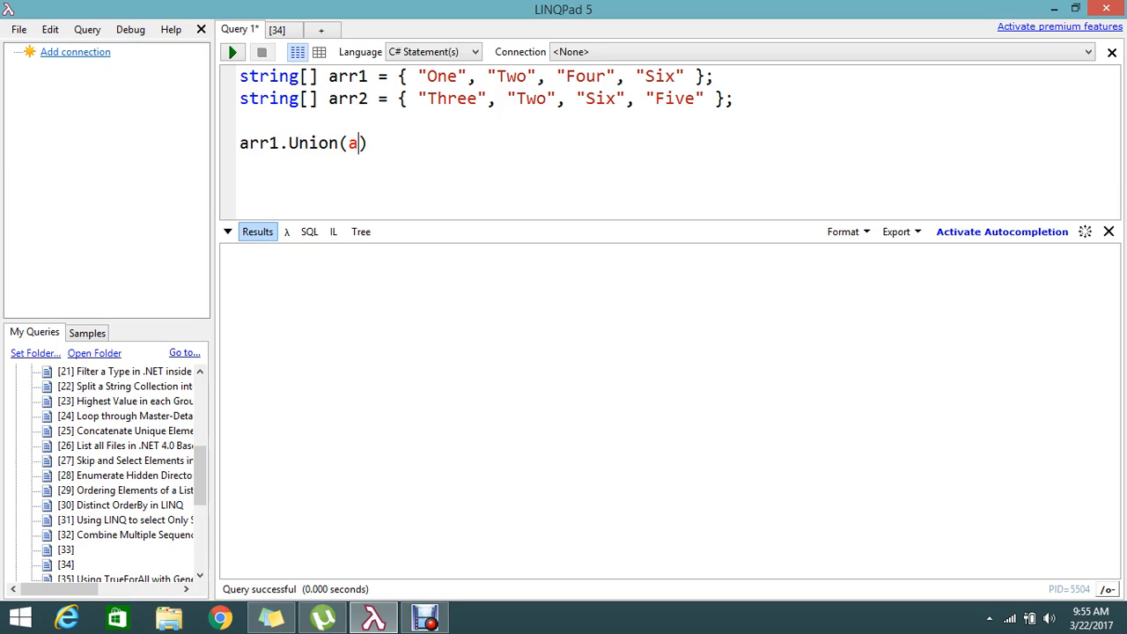
text(rr2)
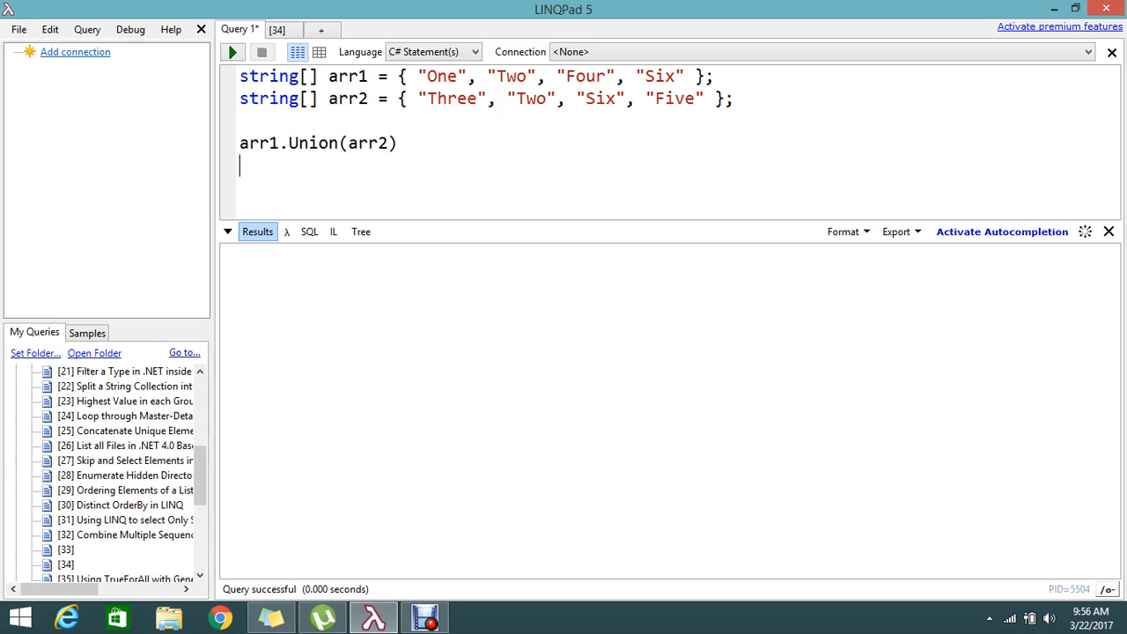
Step: Append .Dump(); so the line reads arr1.Union(arr2).Dump();
text(.)
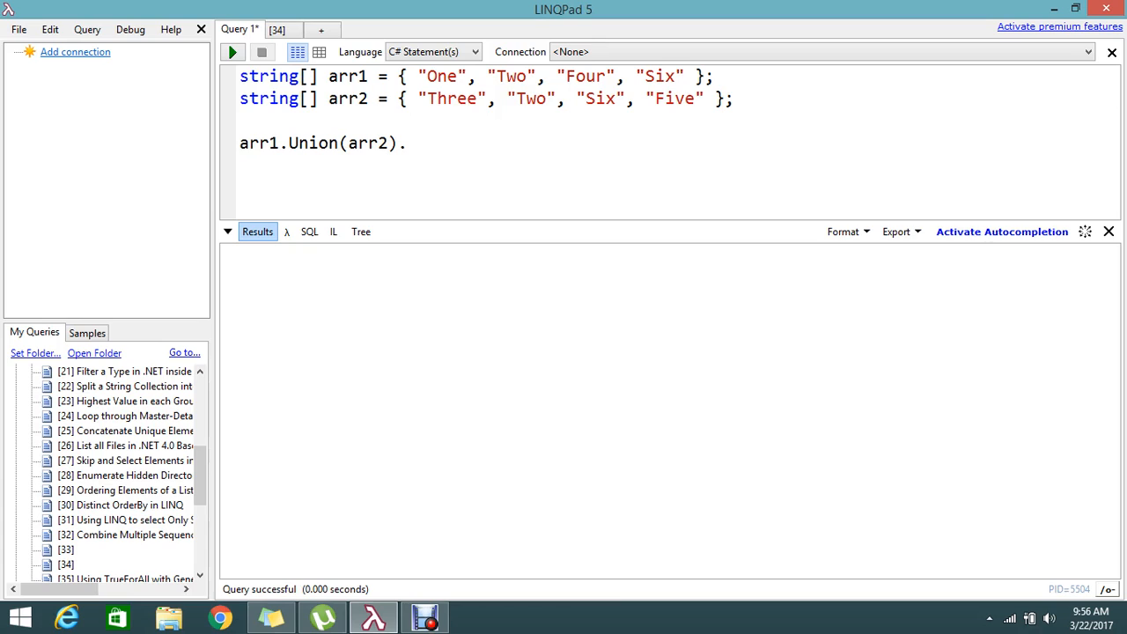
text(D)
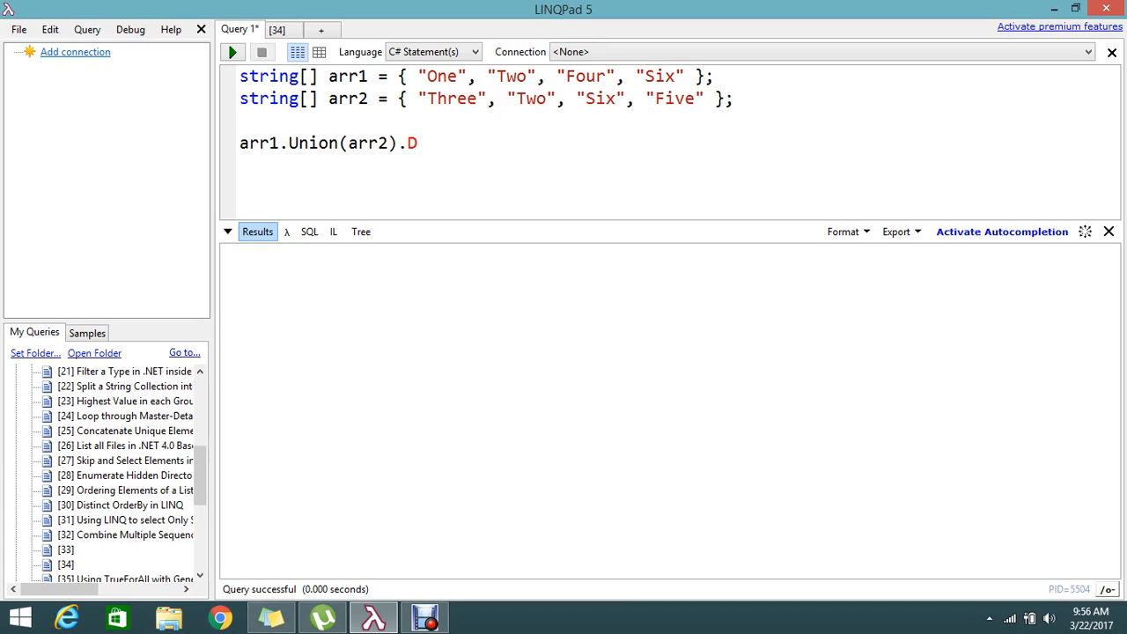
text(ump)
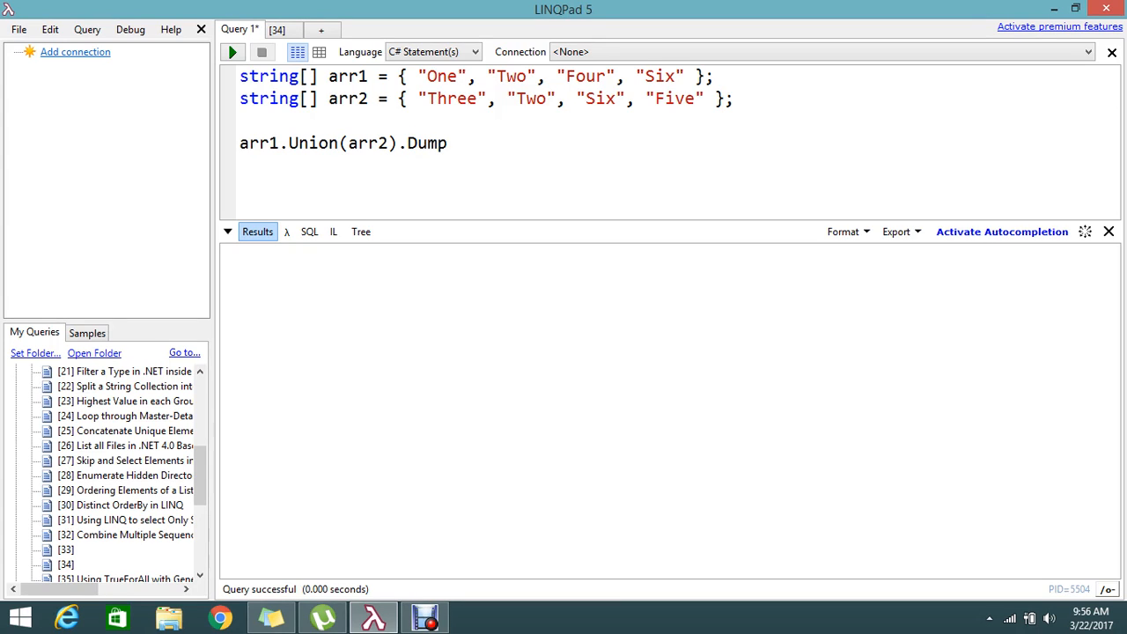
text(();)
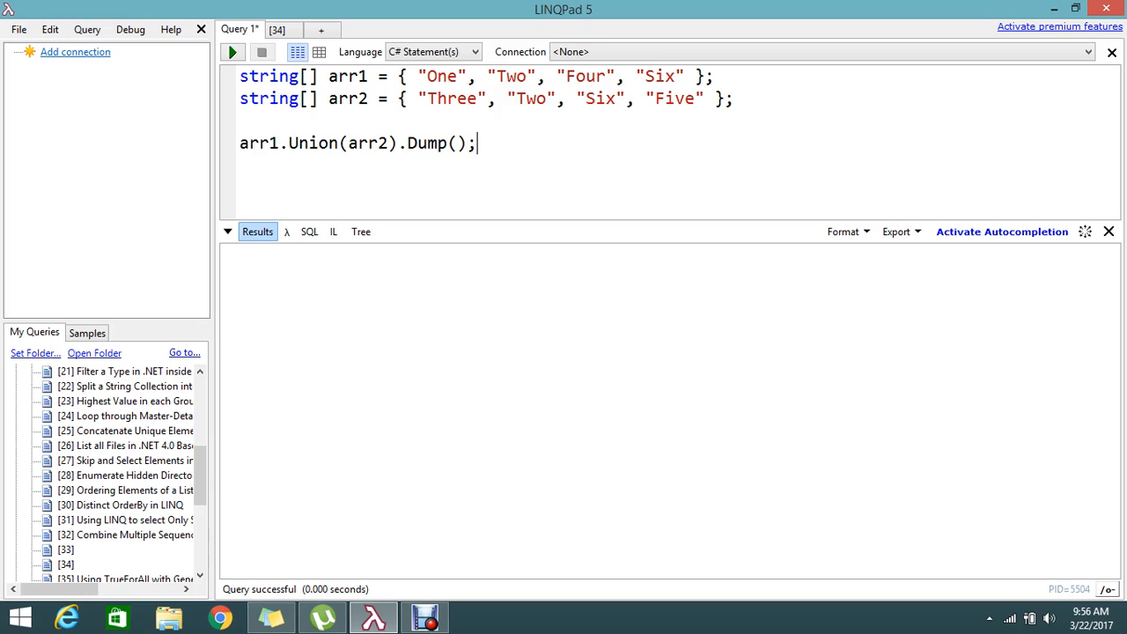
mouse_move(233, 53)
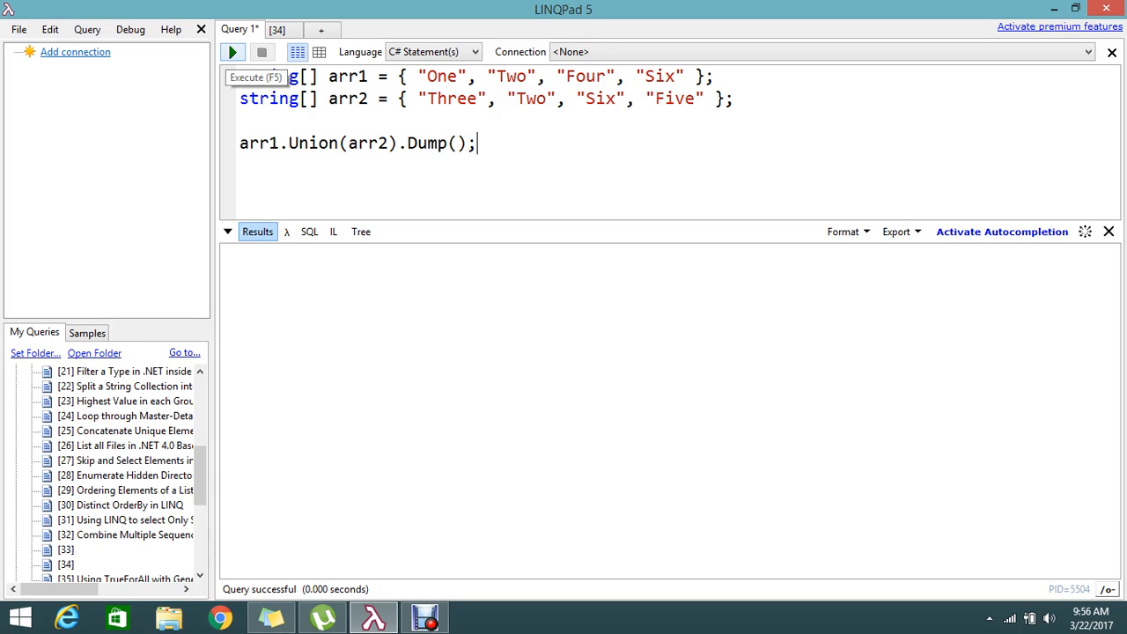
Step: Run the query to list One, Two, Four, Six, Three, Five, then highlight the shared "Two", "Six" in arr2
click(233, 52)
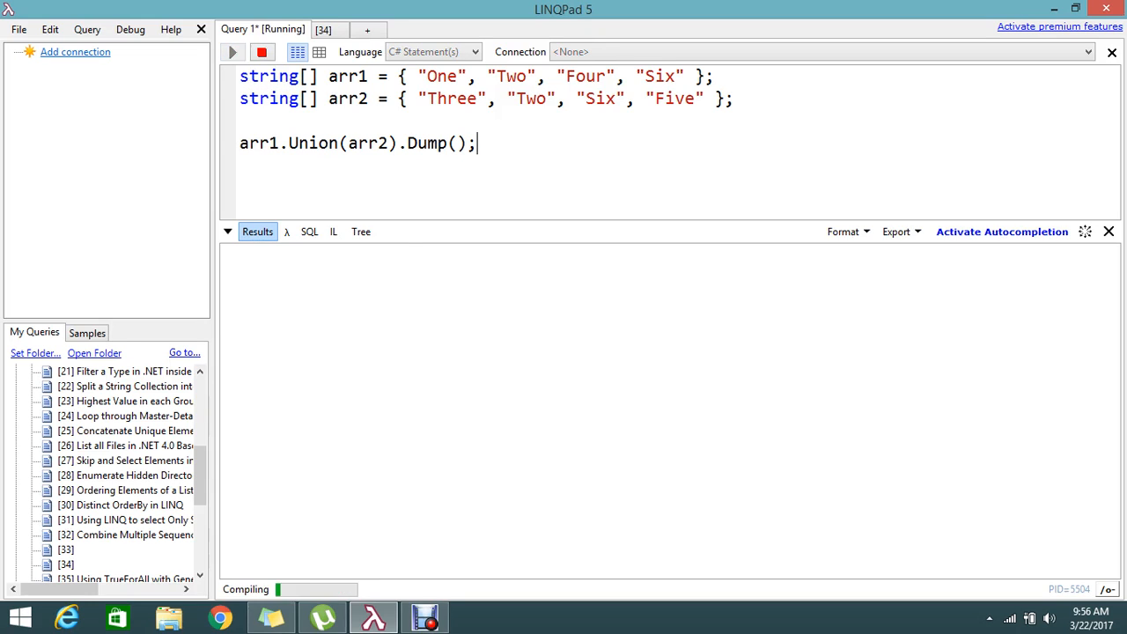
click(232, 53)
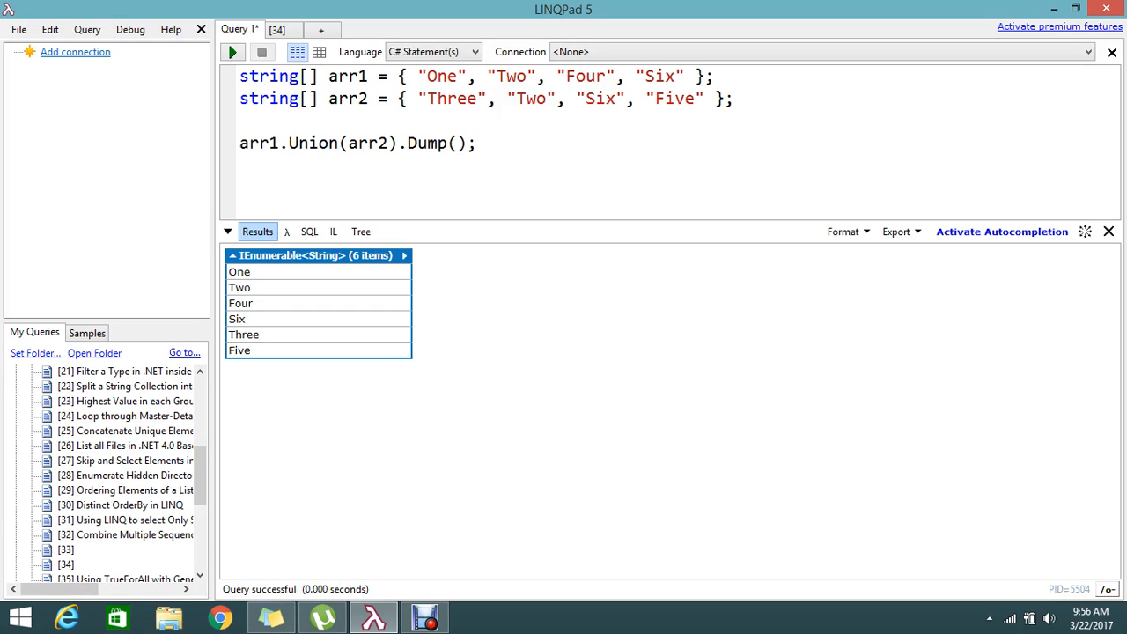
click(477, 142)
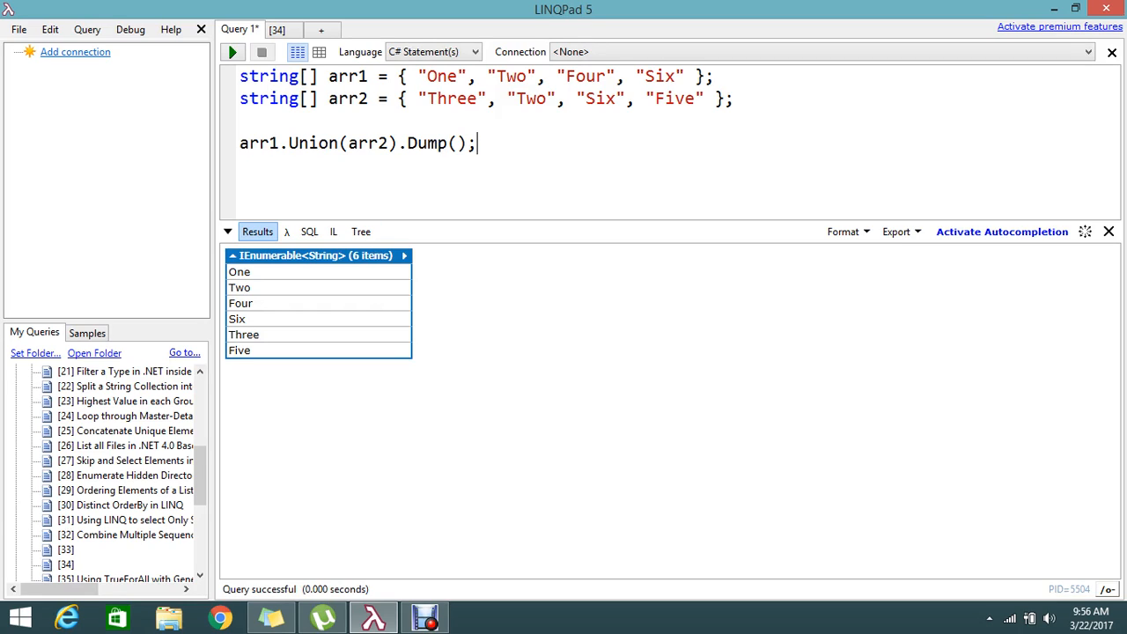
drag(502, 99, 627, 99)
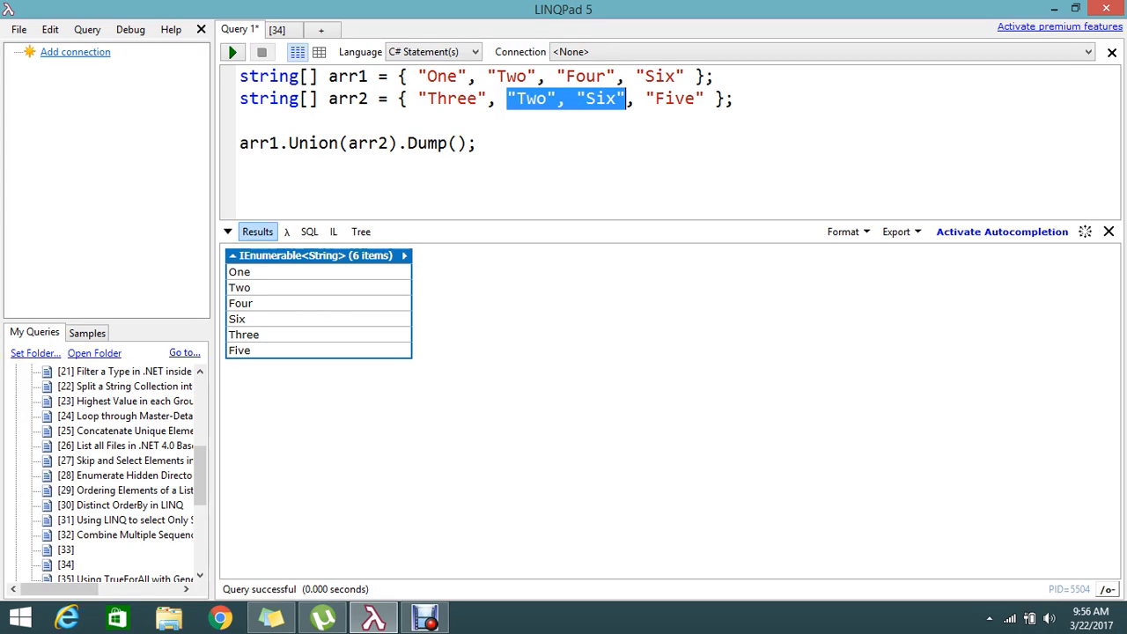
click(563, 99)
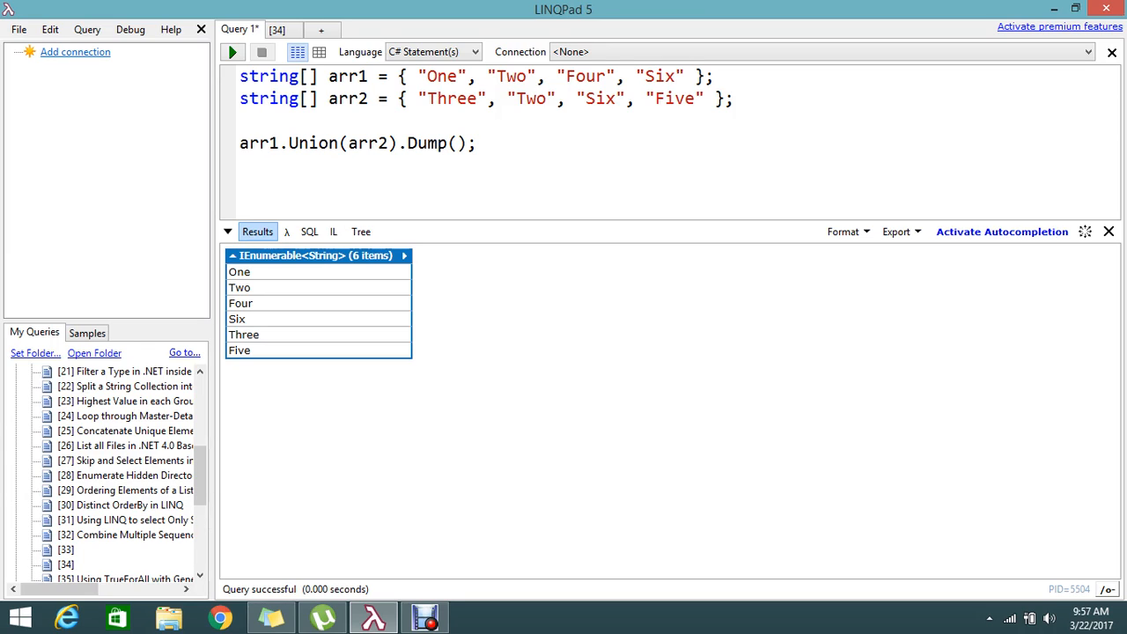
click(476, 143)
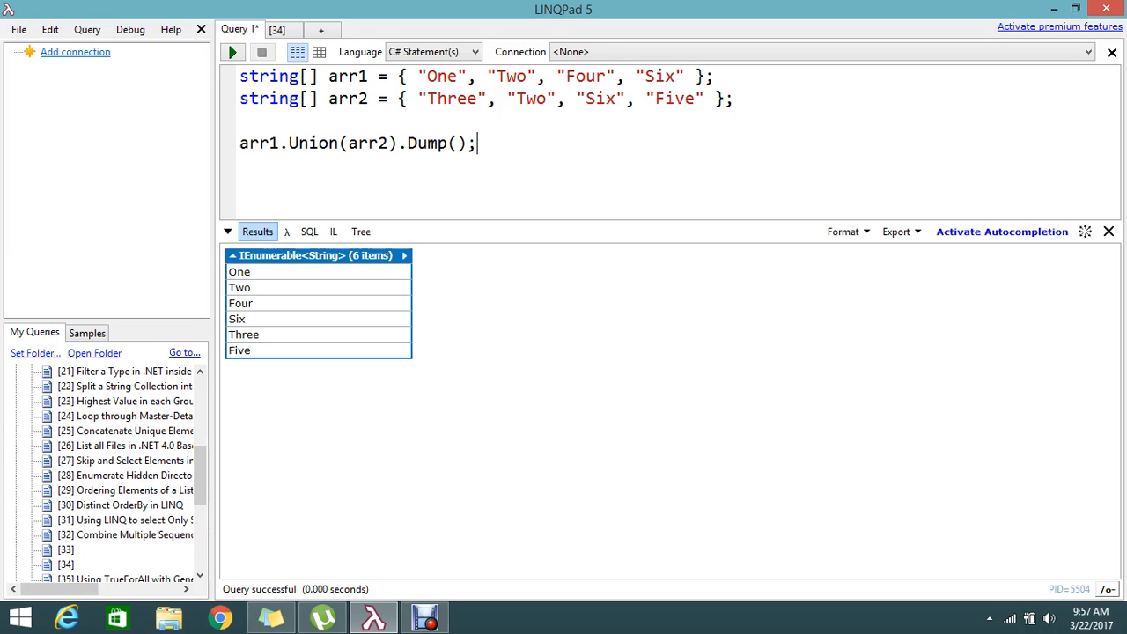